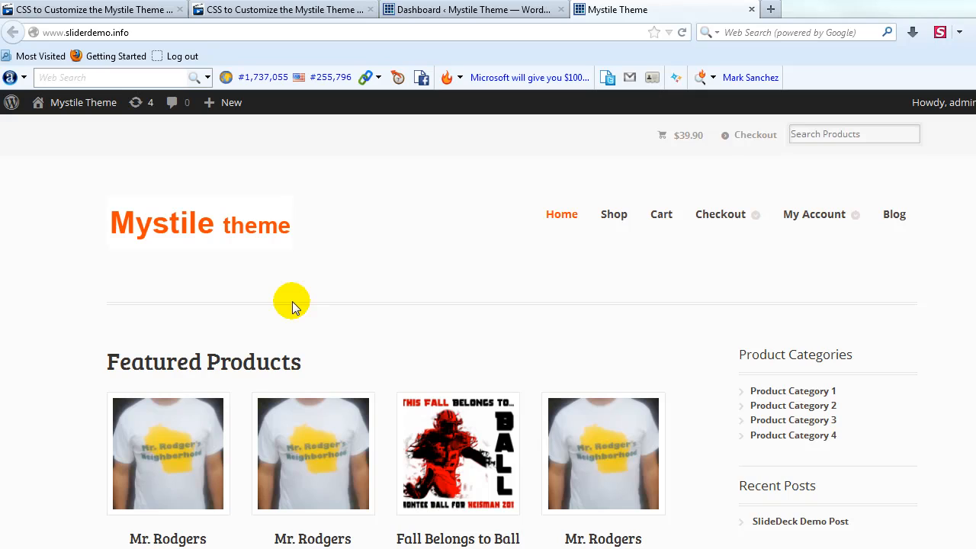
{"action": "mouse_move", "coordinate": [312, 280]}
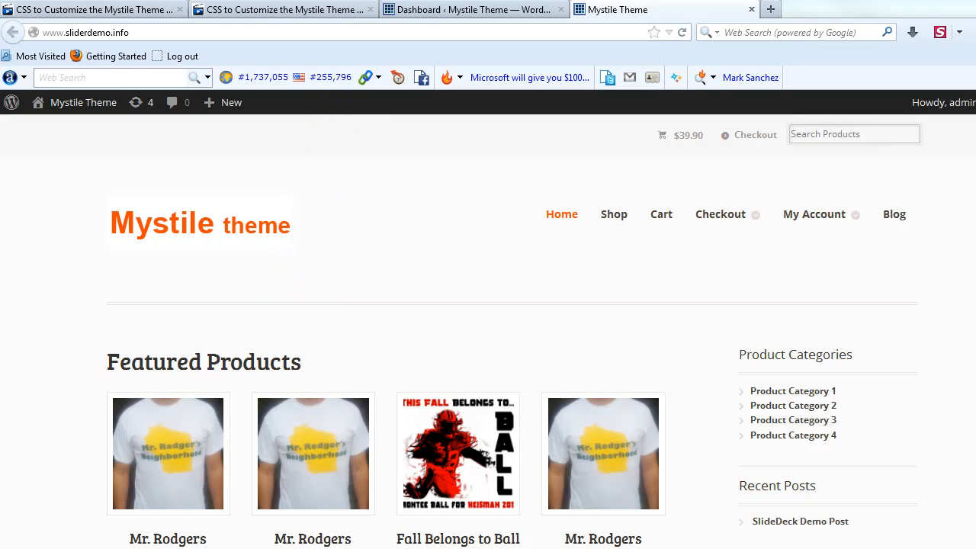
- Locate the 'Body Background using an IMAGE' post and highlight its wrapper/body/footer/top CSS block
{"action": "left_click", "coordinate": [92, 9]}
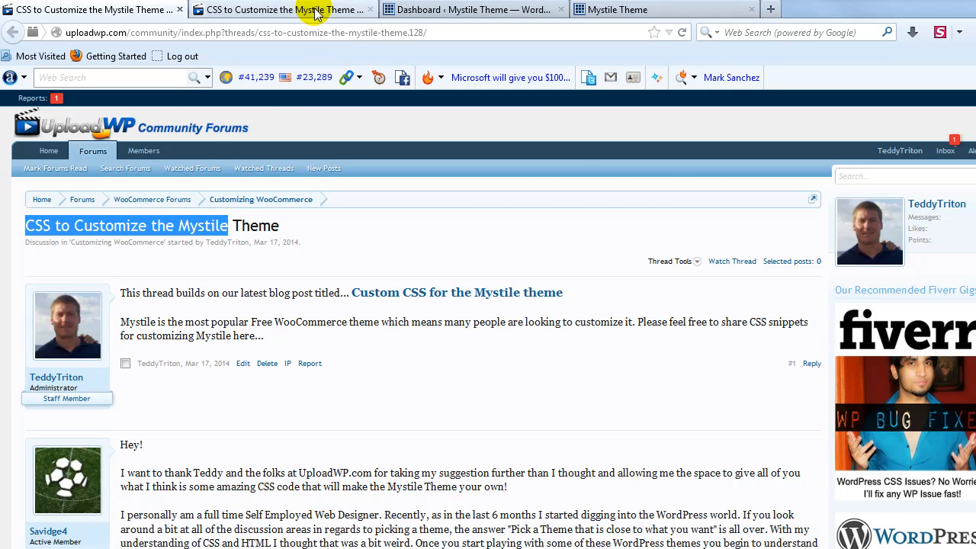
{"action": "scroll", "scroll_direction": "down", "scroll_amount": 3}
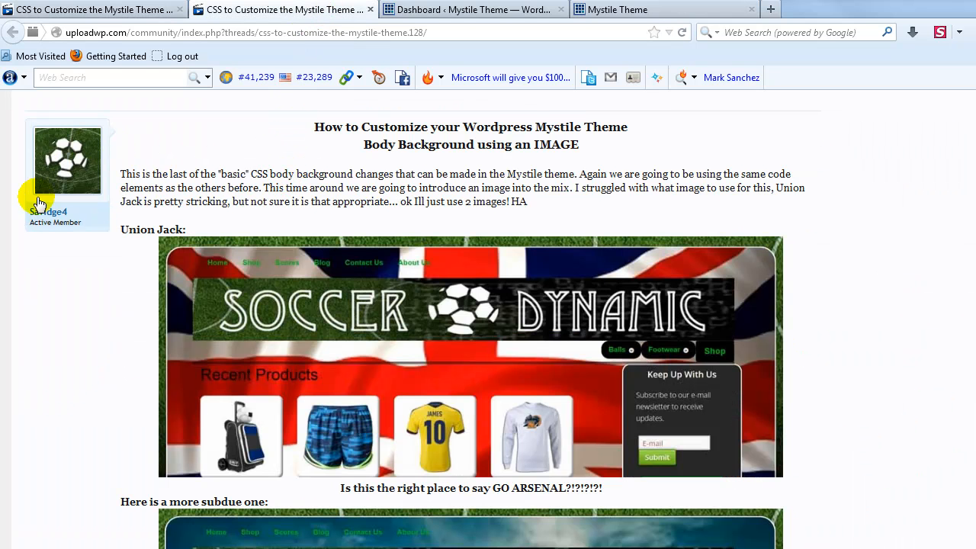
{"action": "mouse_move", "coordinate": [67, 202]}
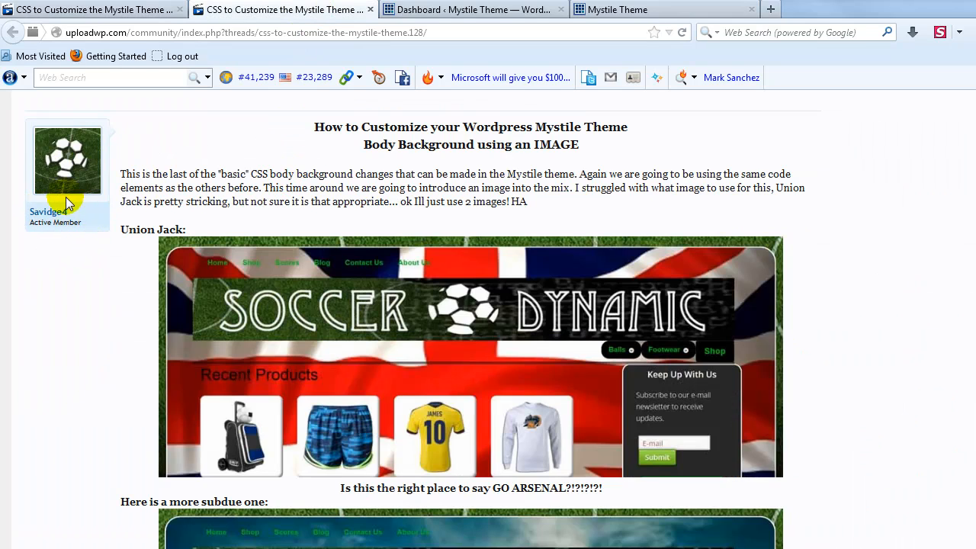
{"action": "mouse_move", "coordinate": [206, 206]}
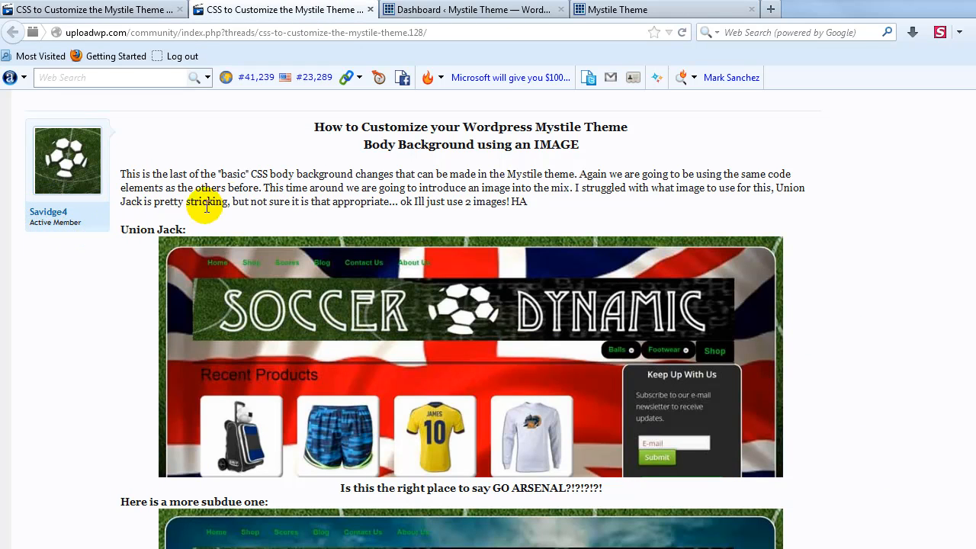
{"action": "mouse_move", "coordinate": [327, 375]}
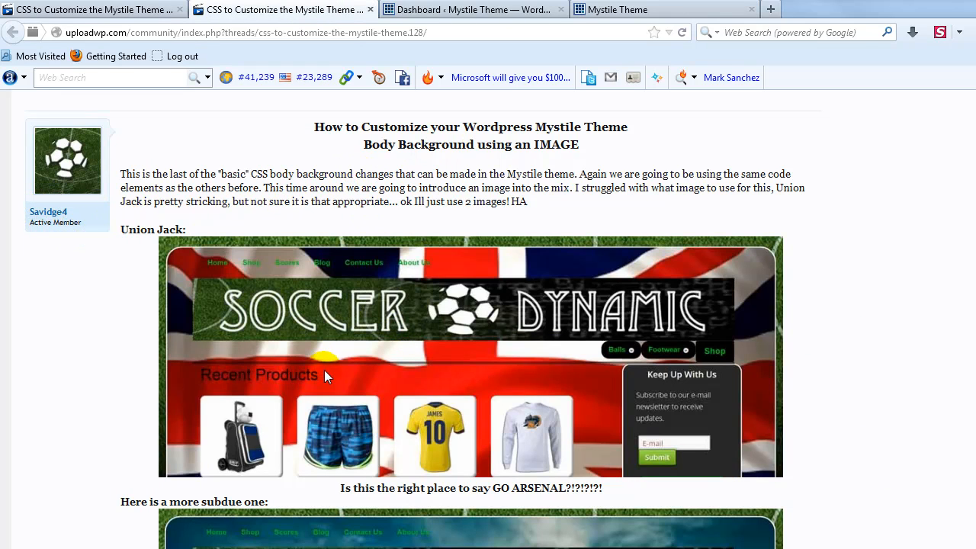
{"action": "scroll", "scroll_direction": "down", "scroll_amount": 3}
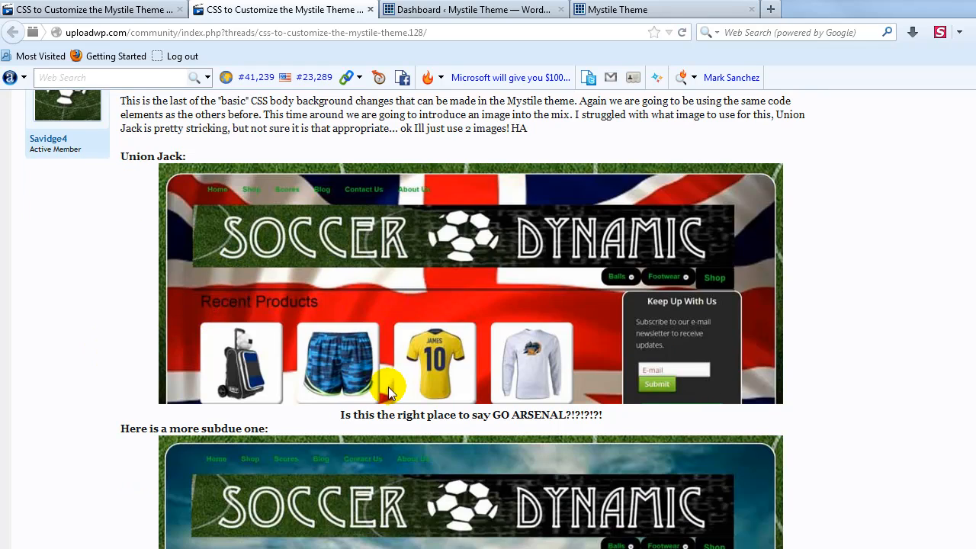
{"action": "mouse_move", "coordinate": [282, 290]}
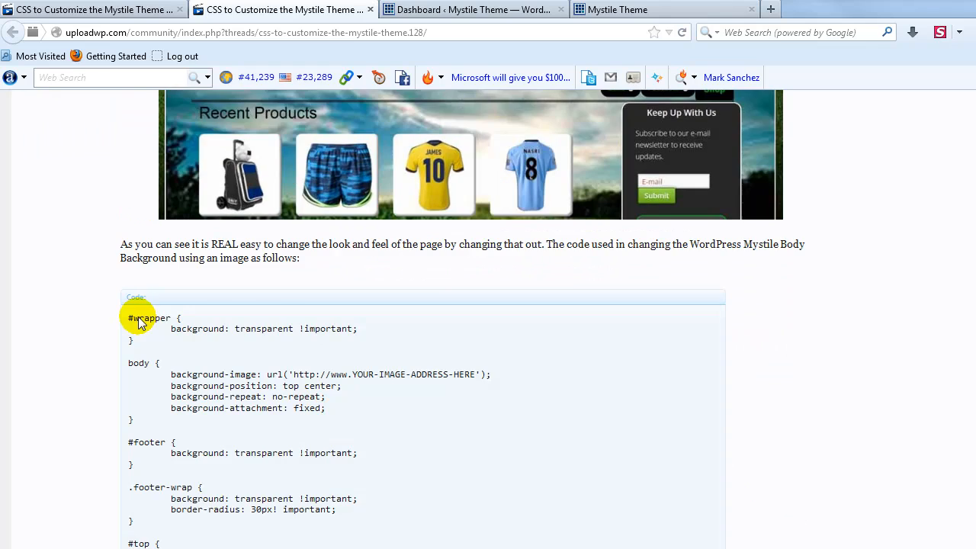
{"action": "scroll", "scroll_direction": "down", "scroll_amount": 3}
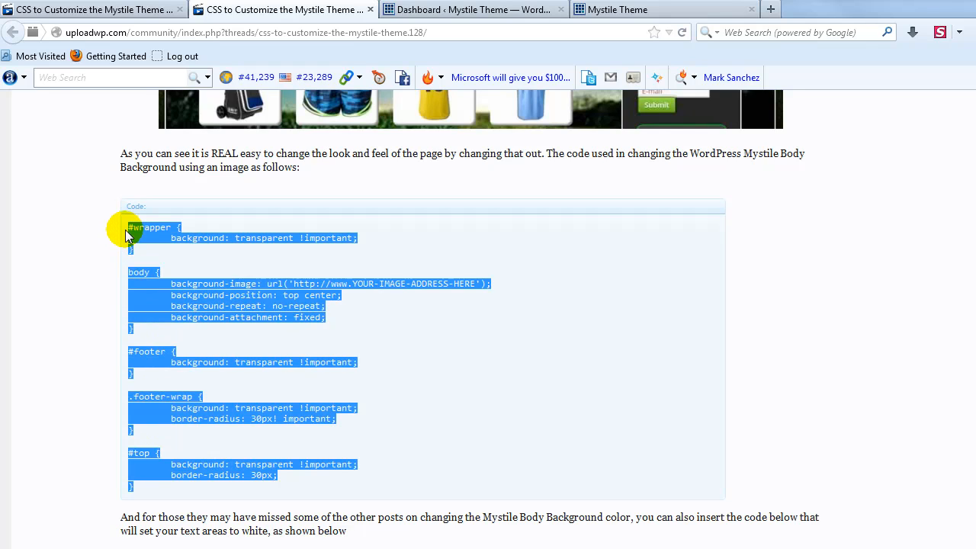
- Reach the Mystile Theme Options Display Options from the dashboard sidebar
{"action": "left_click", "coordinate": [473, 10]}
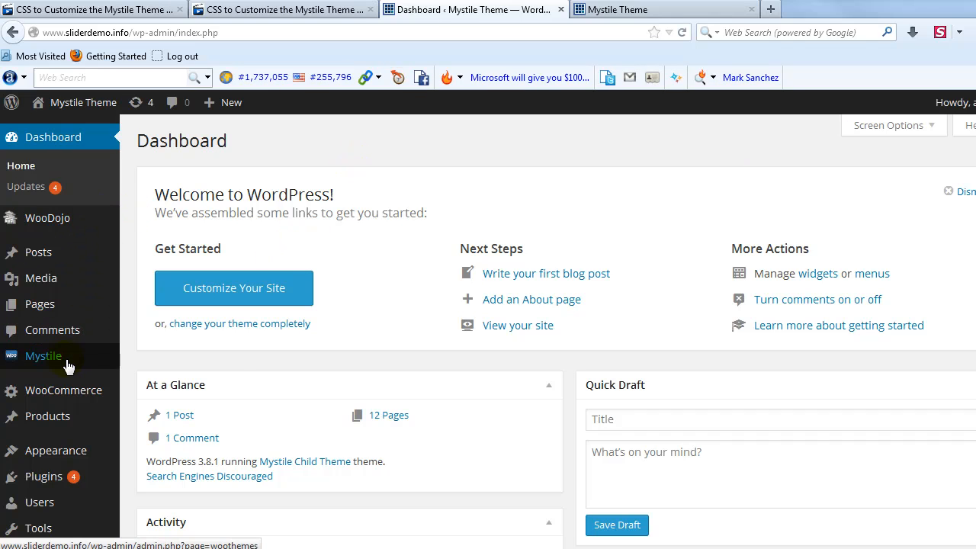
{"action": "left_click", "coordinate": [43, 355]}
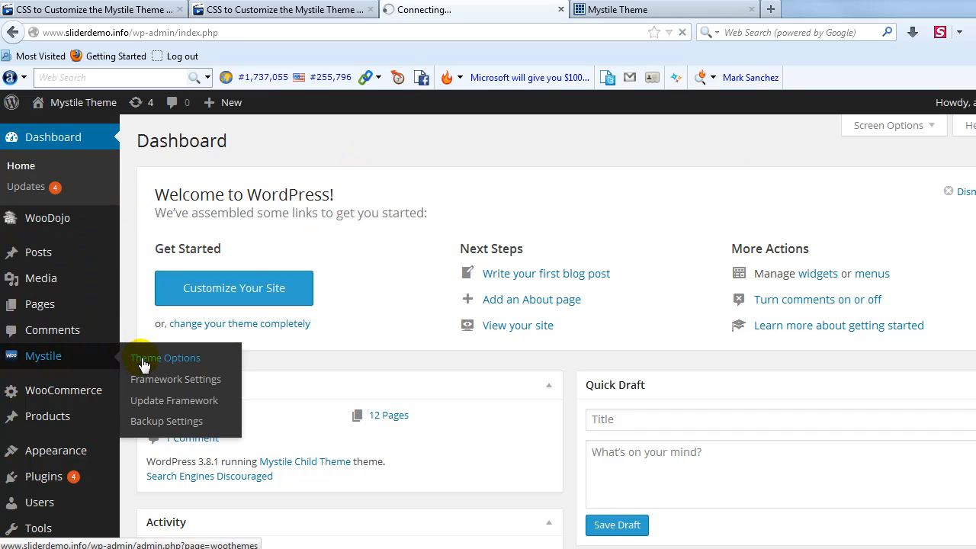
{"action": "left_click", "coordinate": [165, 357]}
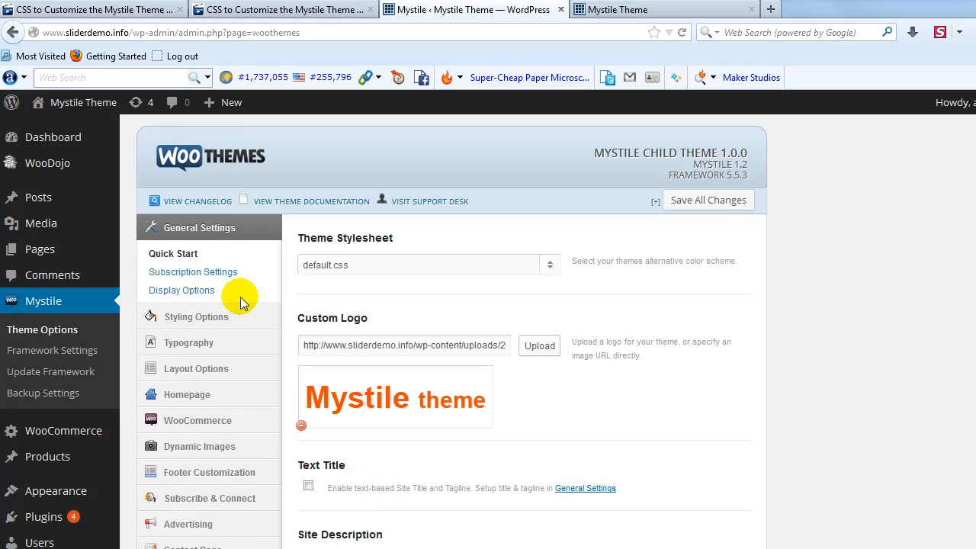
{"action": "left_click", "coordinate": [181, 290]}
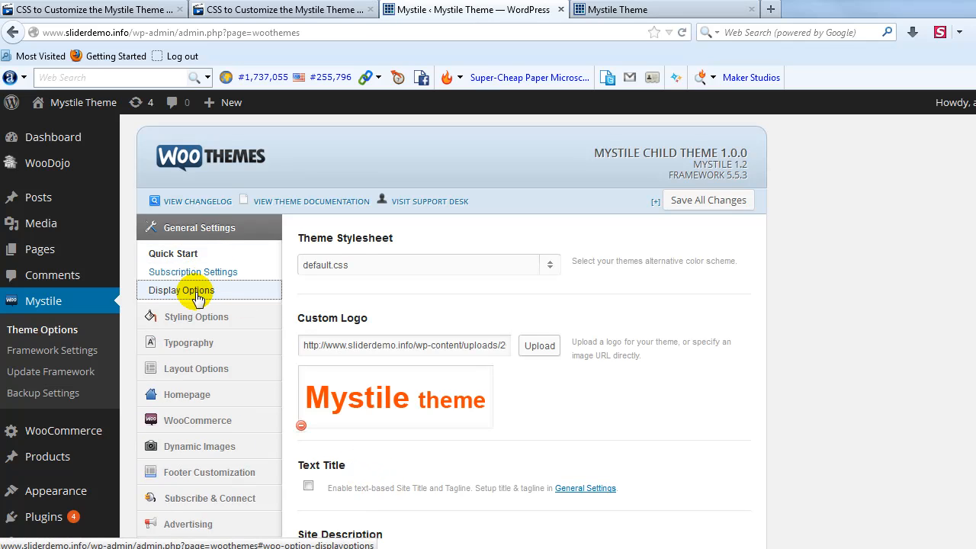
{"action": "left_click", "coordinate": [182, 289]}
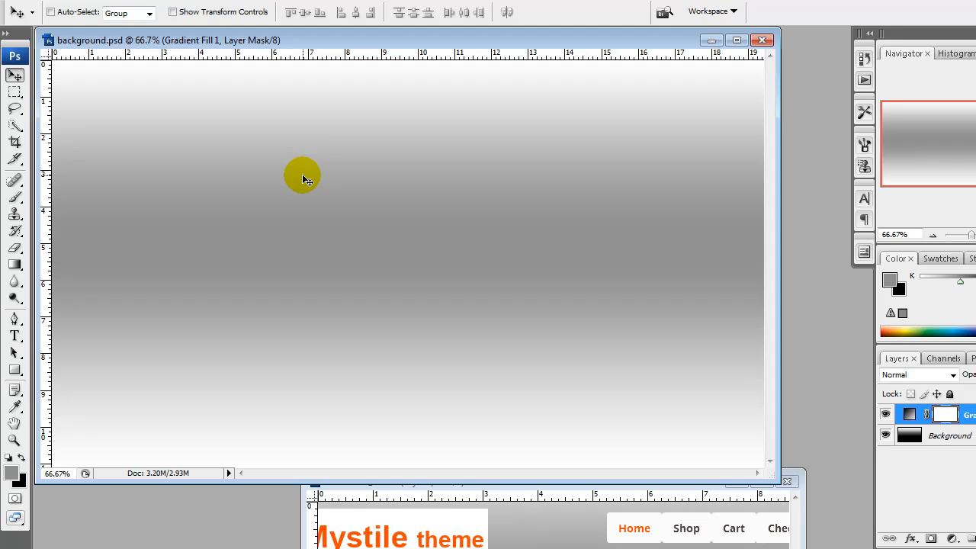
{"action": "left_click", "coordinate": [53, 11]}
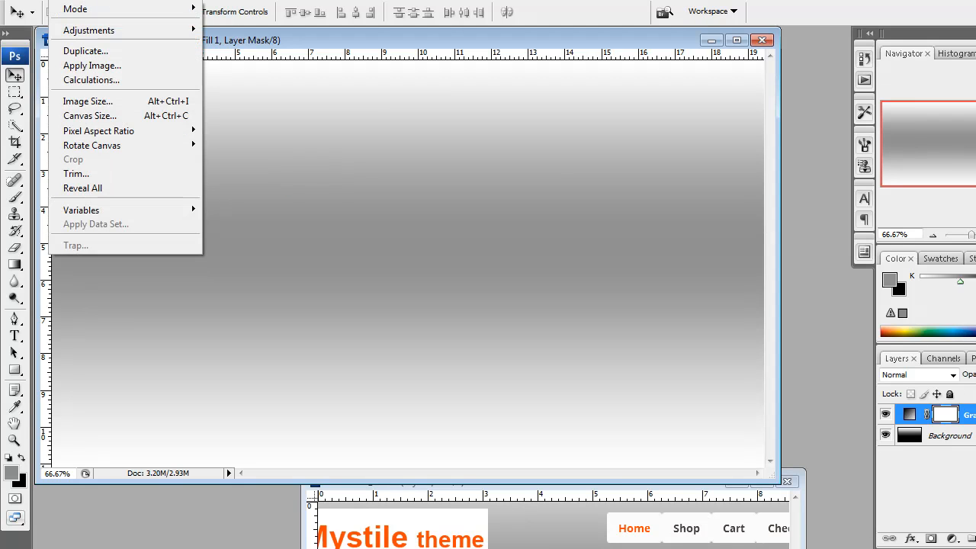
{"action": "left_click", "coordinate": [88, 101]}
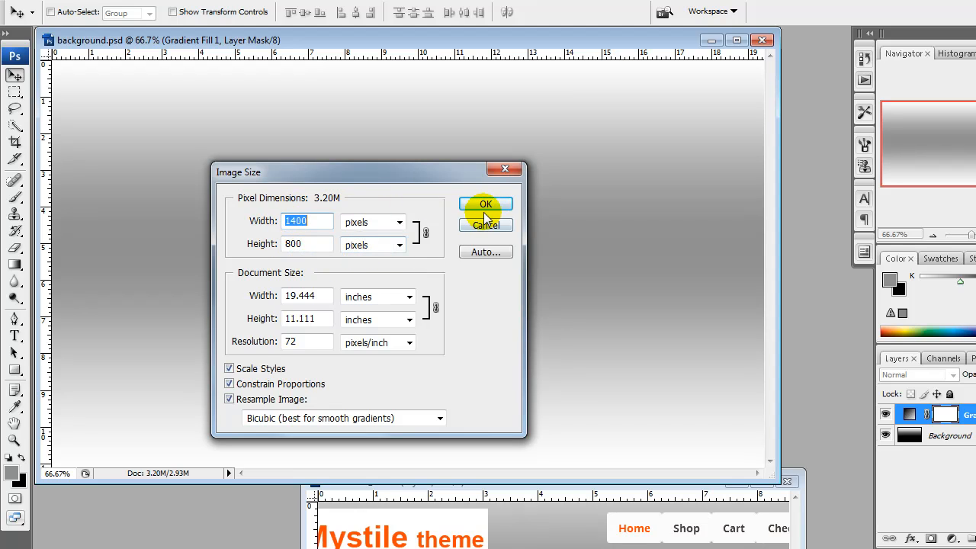
{"action": "left_click", "coordinate": [486, 204]}
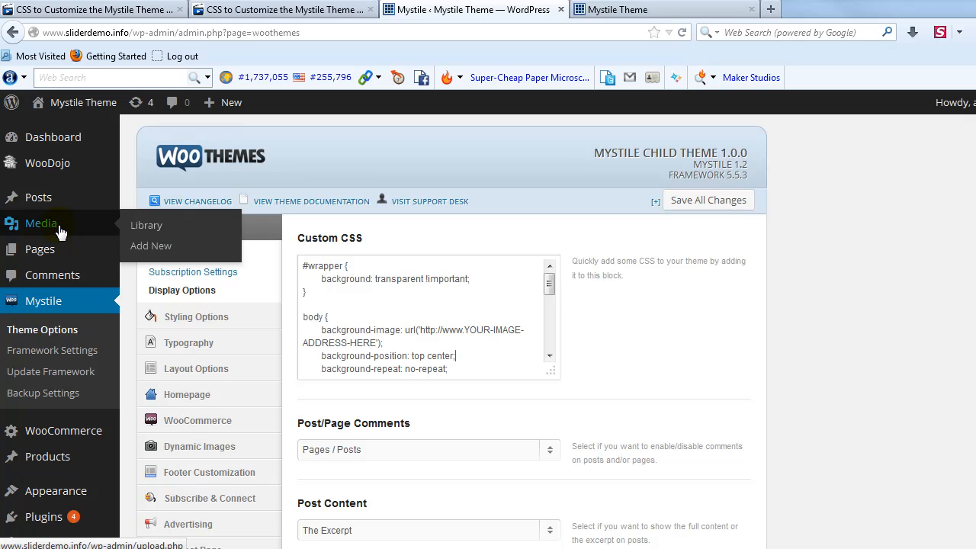
- Upload background.png (1400 × 800 grey gradient) to the media library and select its File URL
{"action": "right_click", "coordinate": [151, 246]}
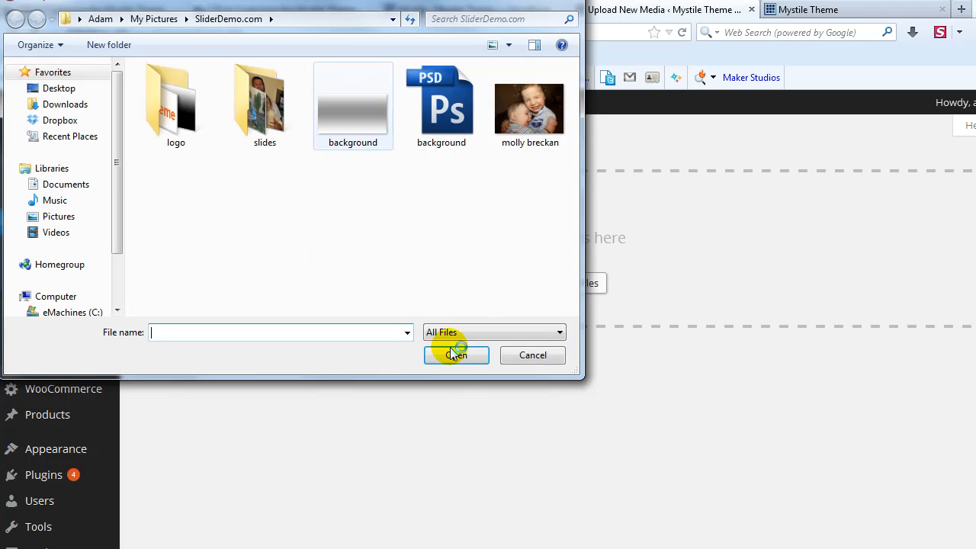
{"action": "left_click", "coordinate": [455, 355]}
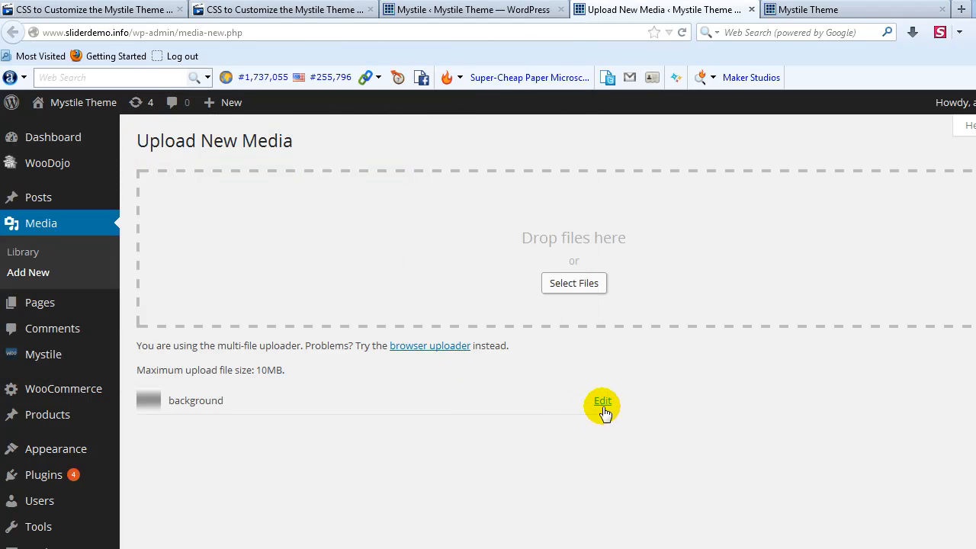
{"action": "left_click", "coordinate": [602, 401]}
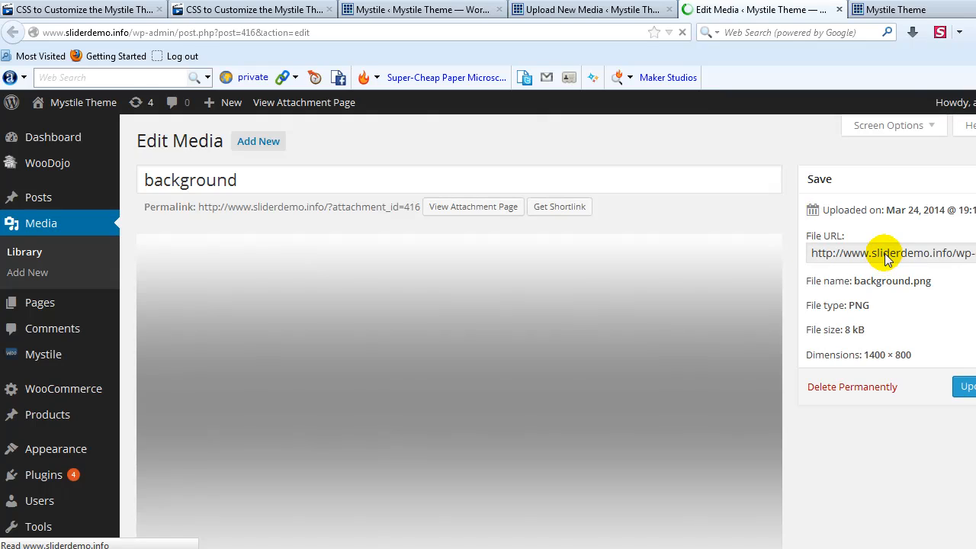
{"action": "left_click", "coordinate": [885, 253]}
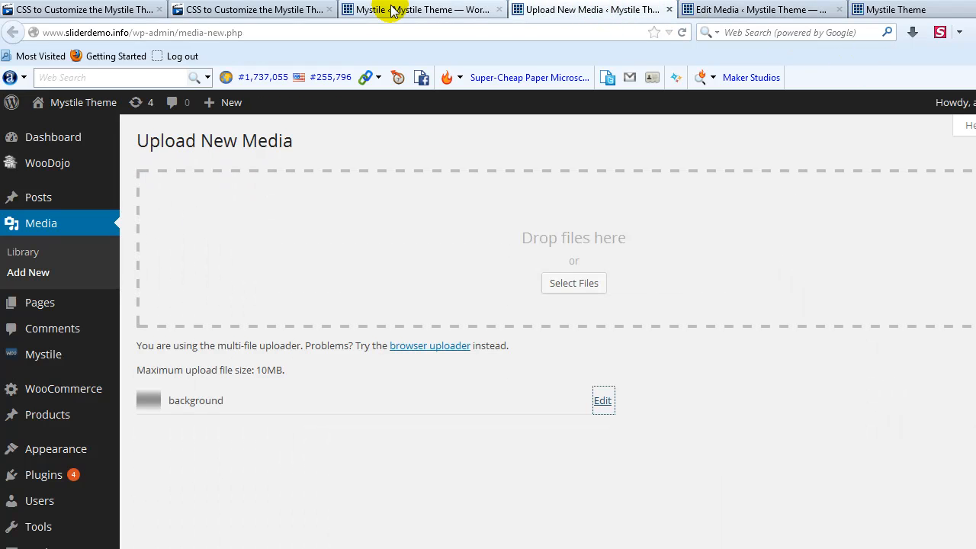
- Replace YOUR-IMAGE-ADDRESS-HERE with the background.png URL in the custom CSS and save all changes
{"action": "left_click", "coordinate": [422, 9]}
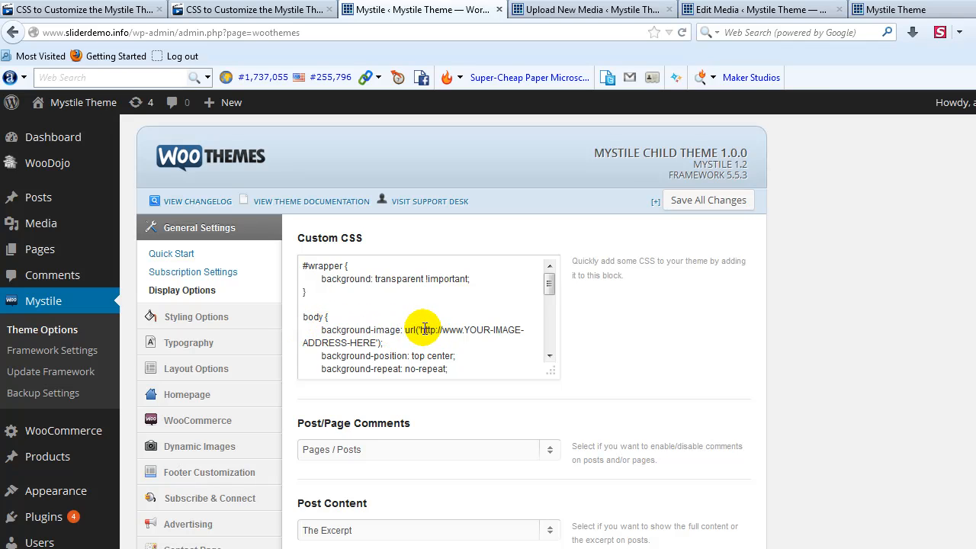
{"action": "mouse_move", "coordinate": [438, 331]}
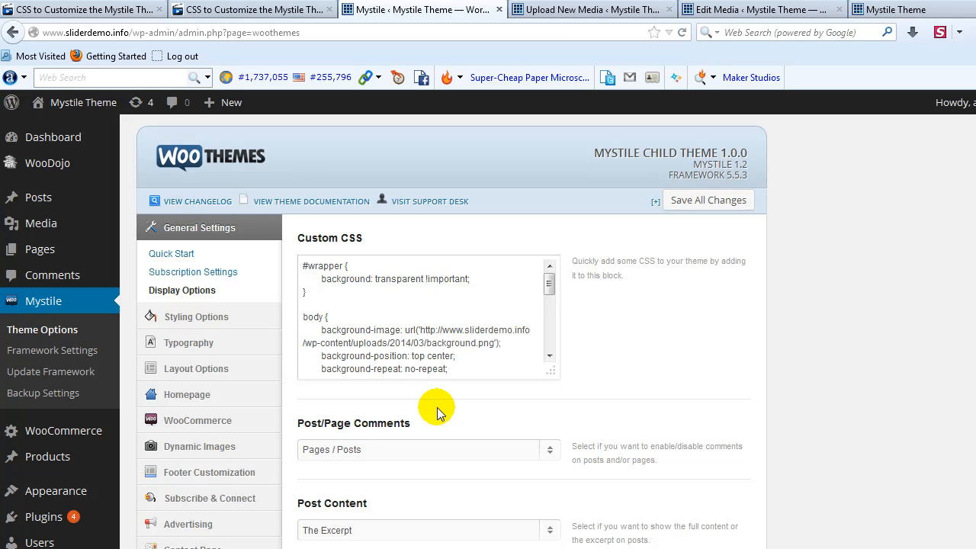
{"action": "left_click", "coordinate": [708, 200]}
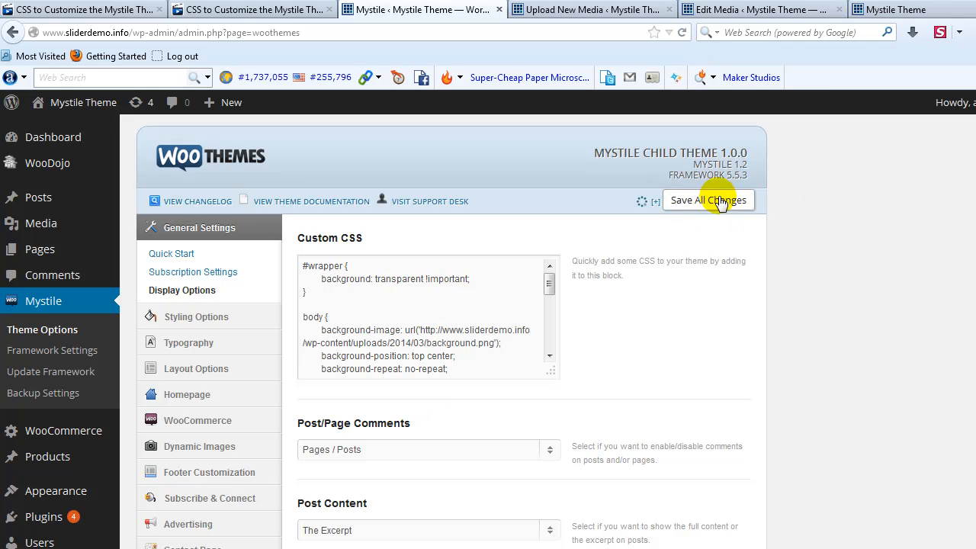
{"action": "left_click", "coordinate": [708, 200]}
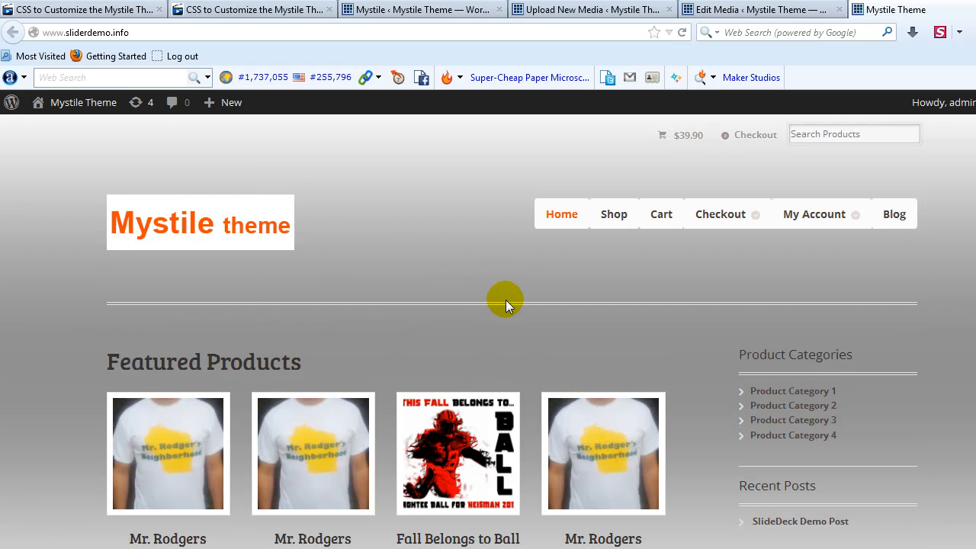
- Scroll the refreshed storefront to confirm the grey gradient behind Recent Products and the sidebar
{"action": "scroll", "scroll_direction": "down", "scroll_amount": 3}
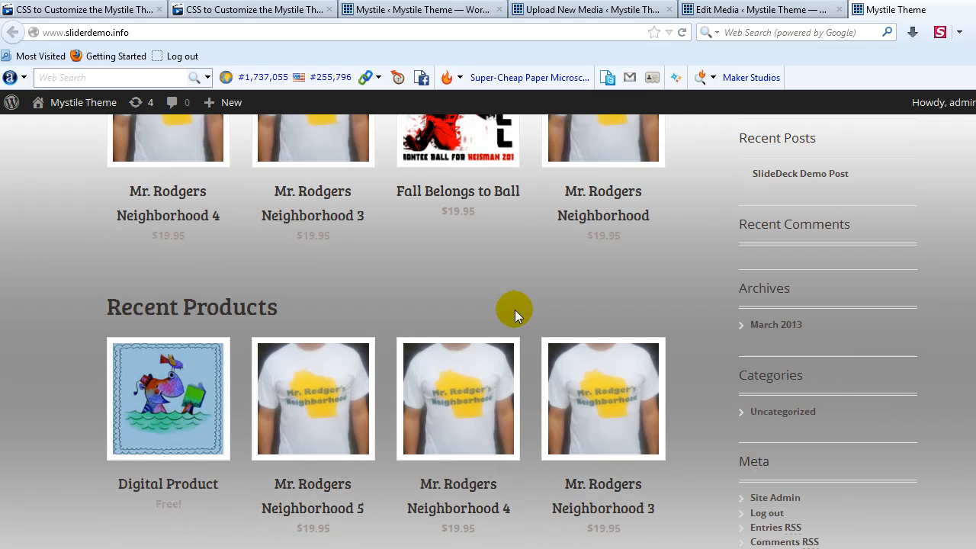
{"action": "scroll", "scroll_direction": "up", "scroll_amount": 3}
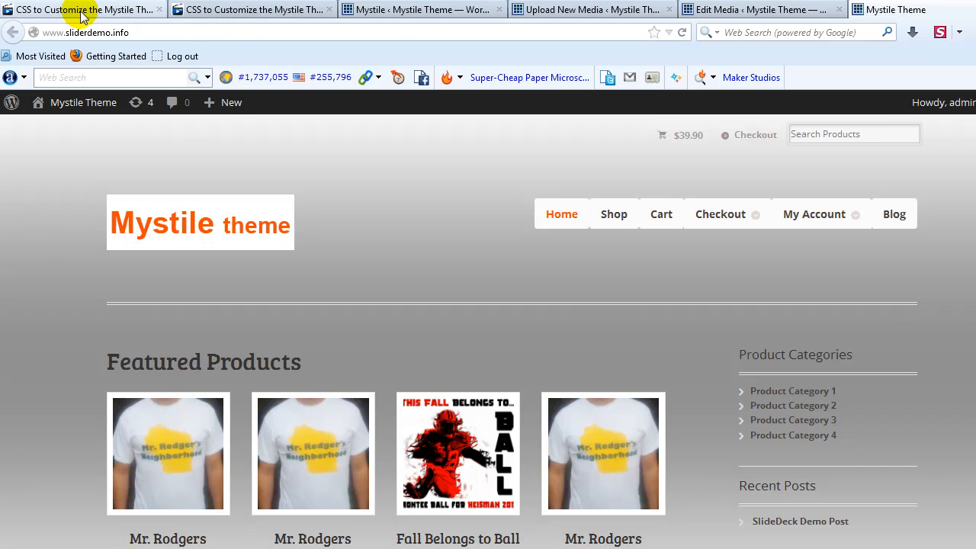
- Switch back to the 'CSS to Customize the Mystile Theme' thread's opening post
{"action": "left_click", "coordinate": [83, 9]}
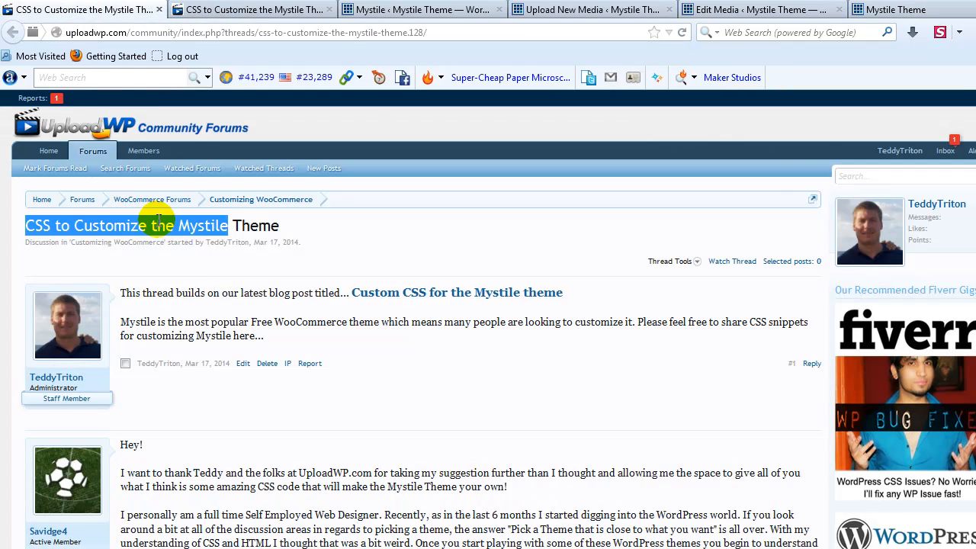
{"action": "mouse_move", "coordinate": [482, 206]}
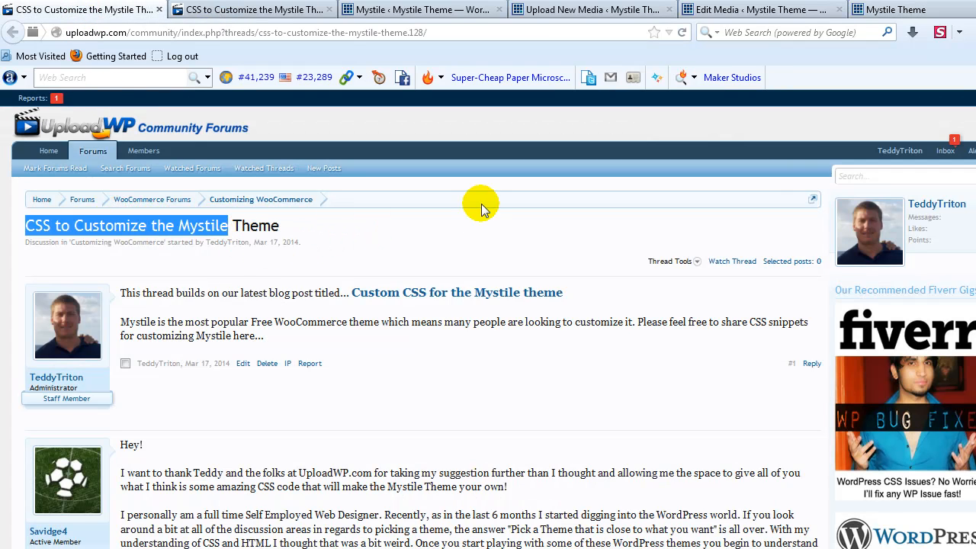
{"action": "mouse_move", "coordinate": [511, 213]}
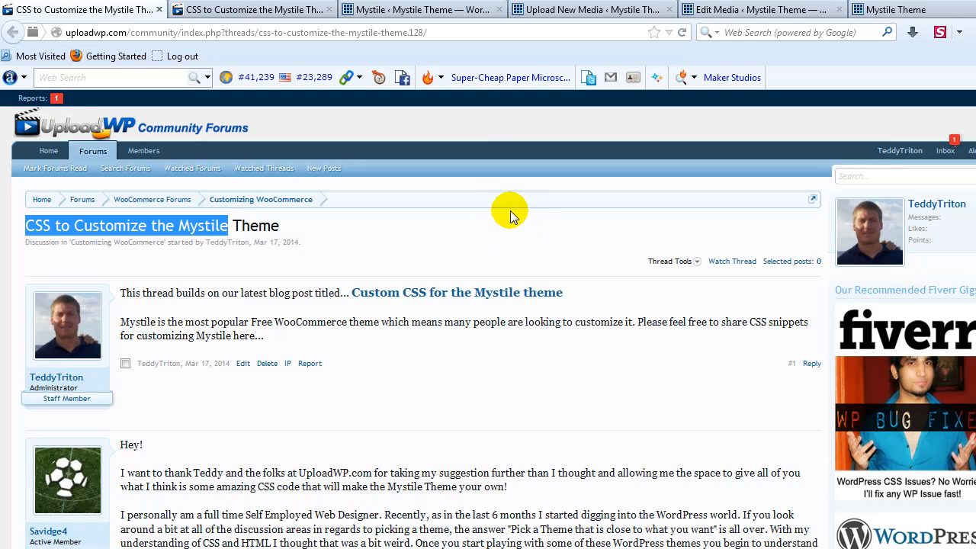
{"action": "mouse_move", "coordinate": [509, 244]}
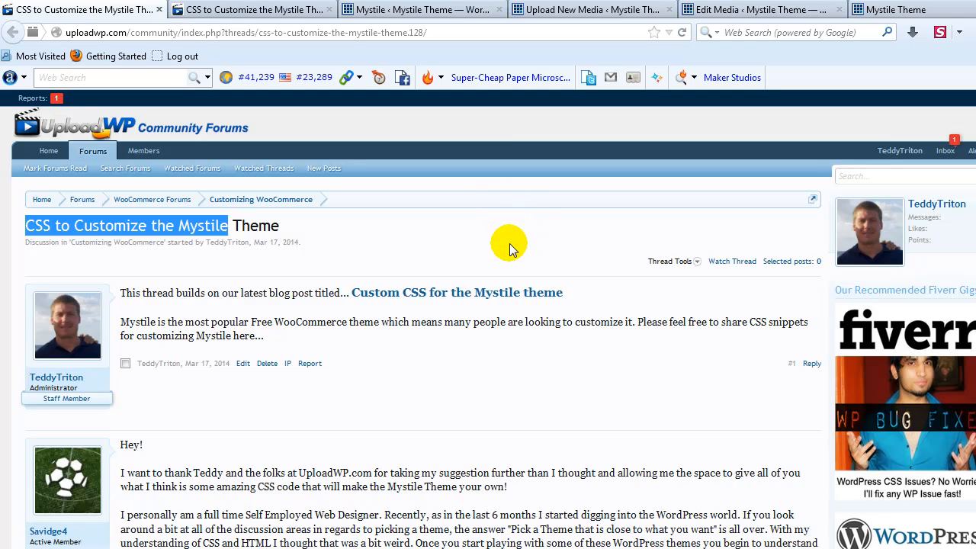